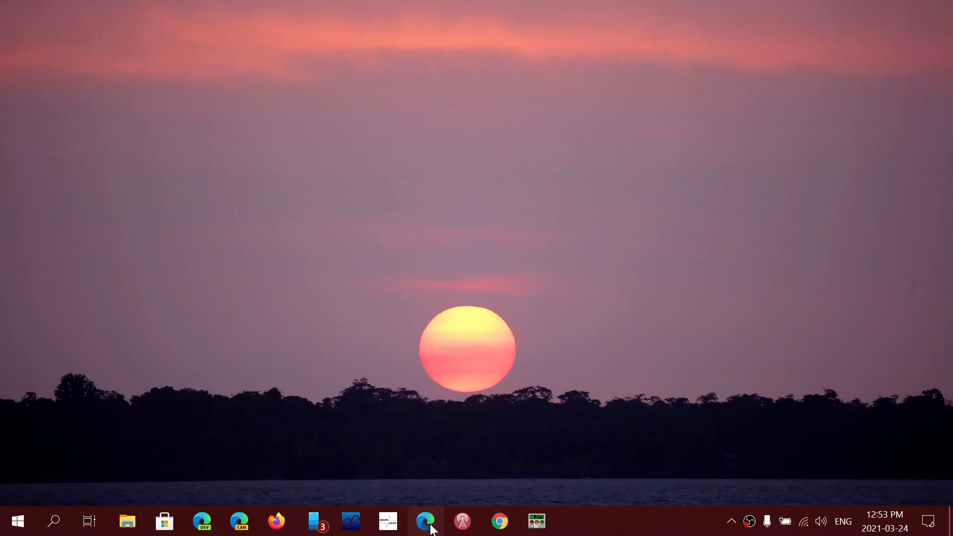
Step: Launch Microsoft Edge from the taskbar so the Google home page loads
click(425, 531)
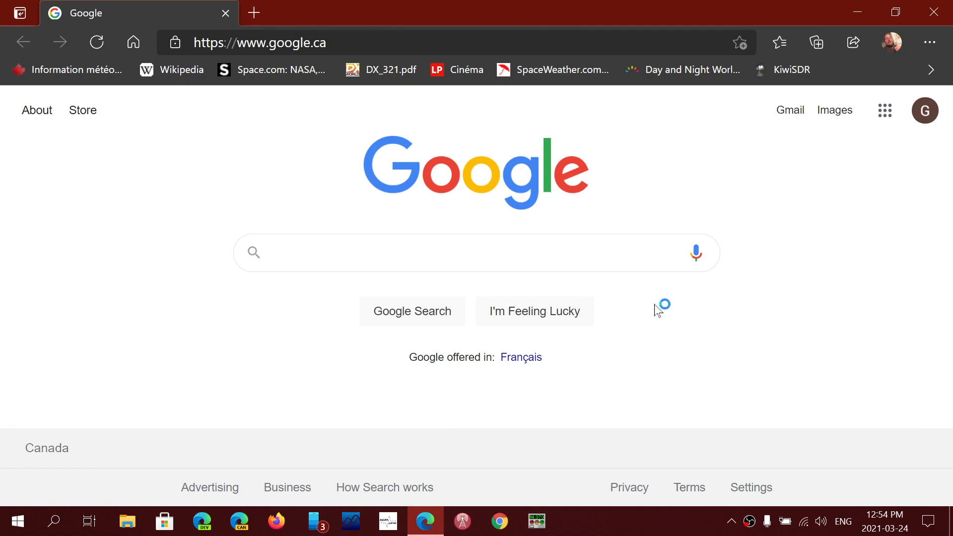
mouse_move(657, 310)
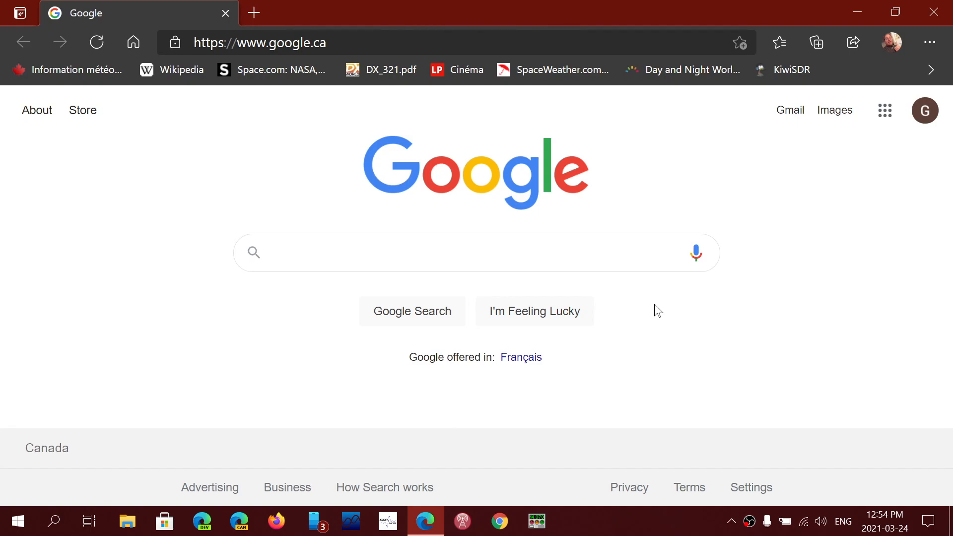
Step: Go to Settings > Appearance via the ... menu, where the theme is currently Dark
click(346, 254)
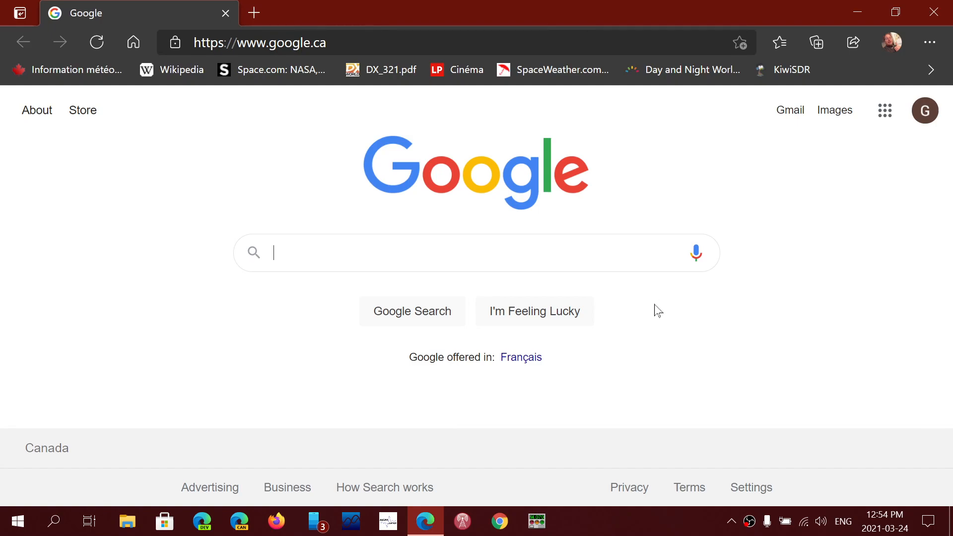
mouse_move(930, 42)
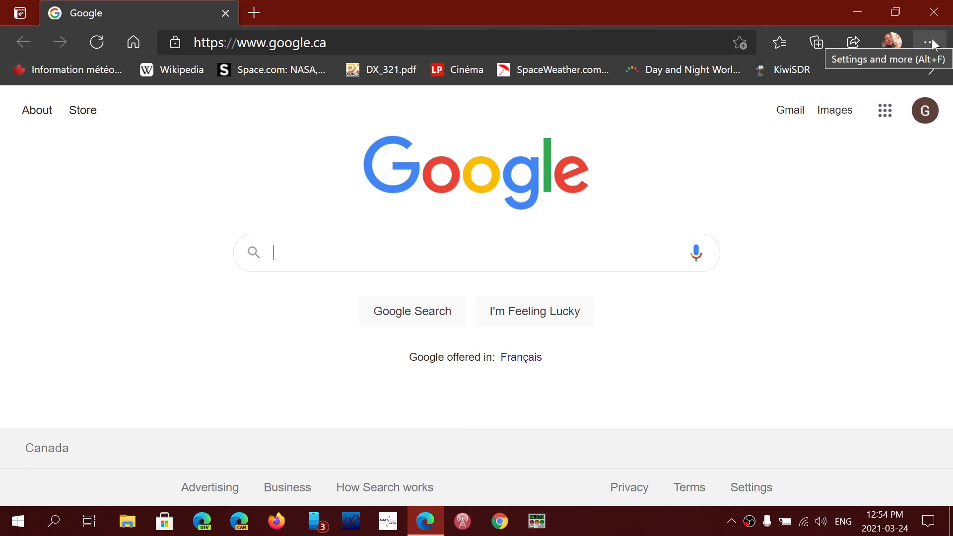
click(930, 42)
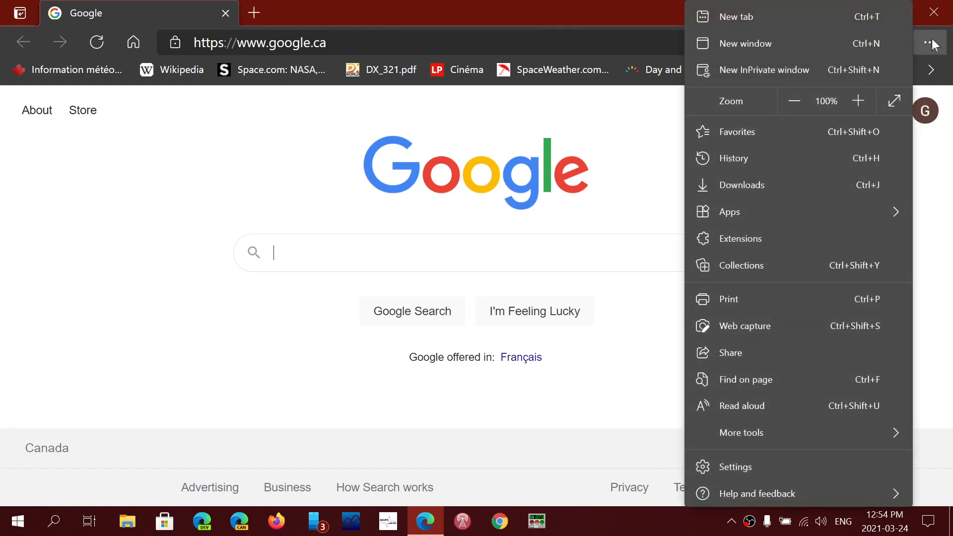
mouse_move(794, 234)
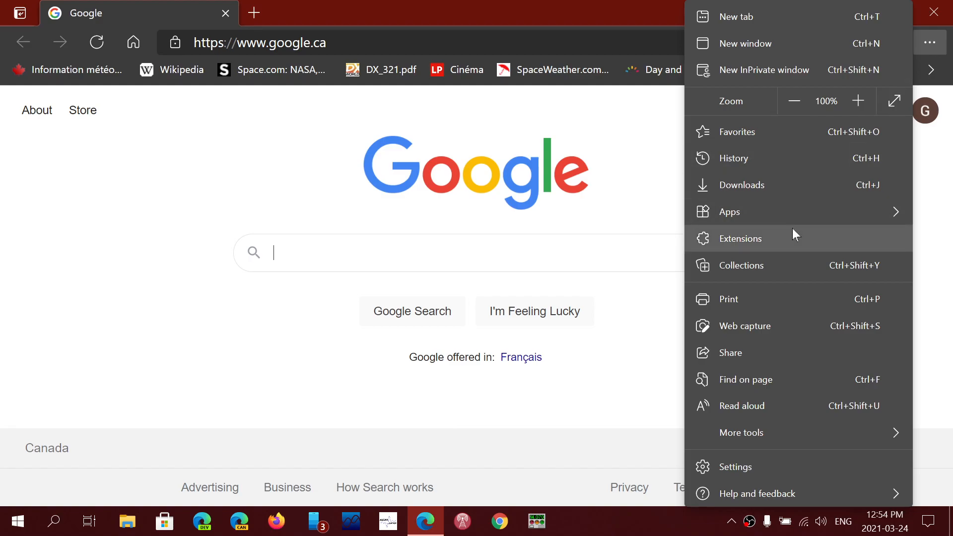
mouse_move(767, 469)
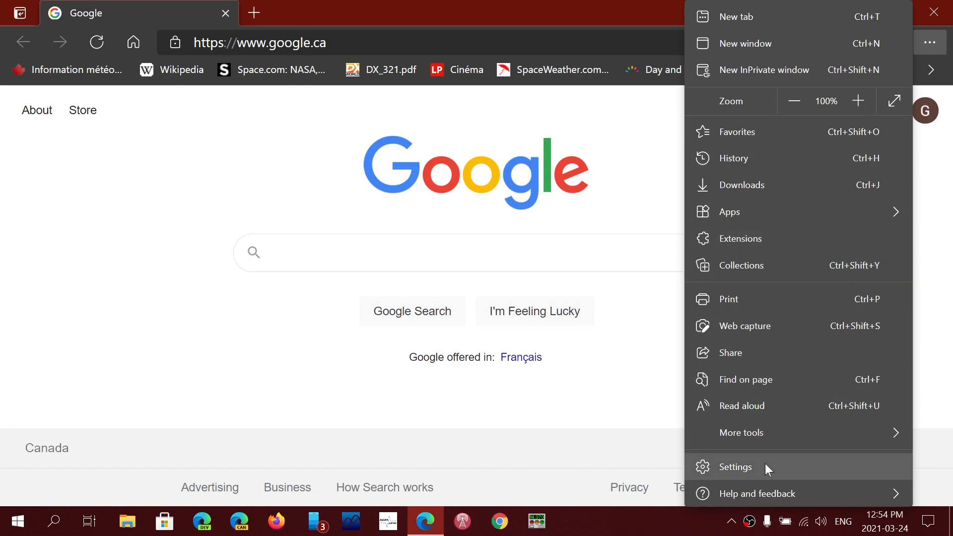
click(735, 467)
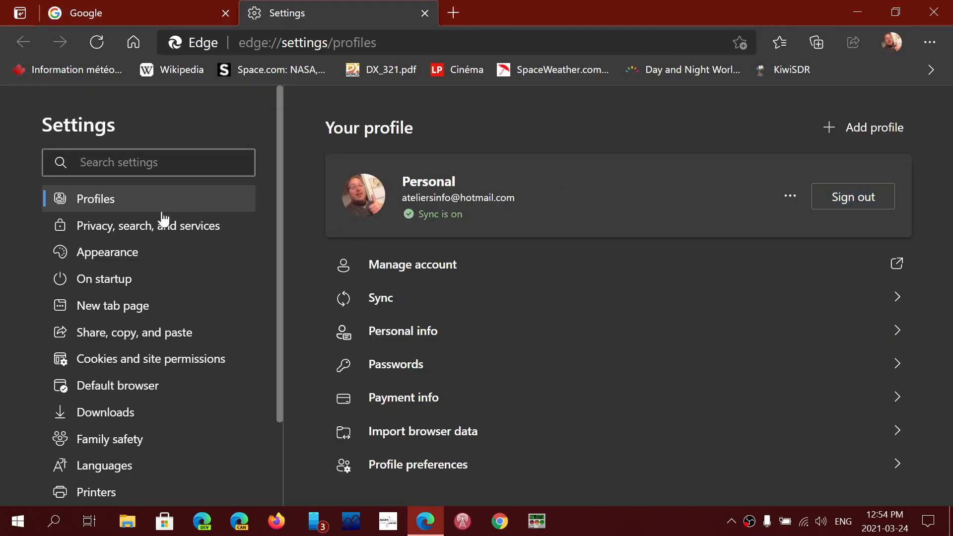
click(107, 252)
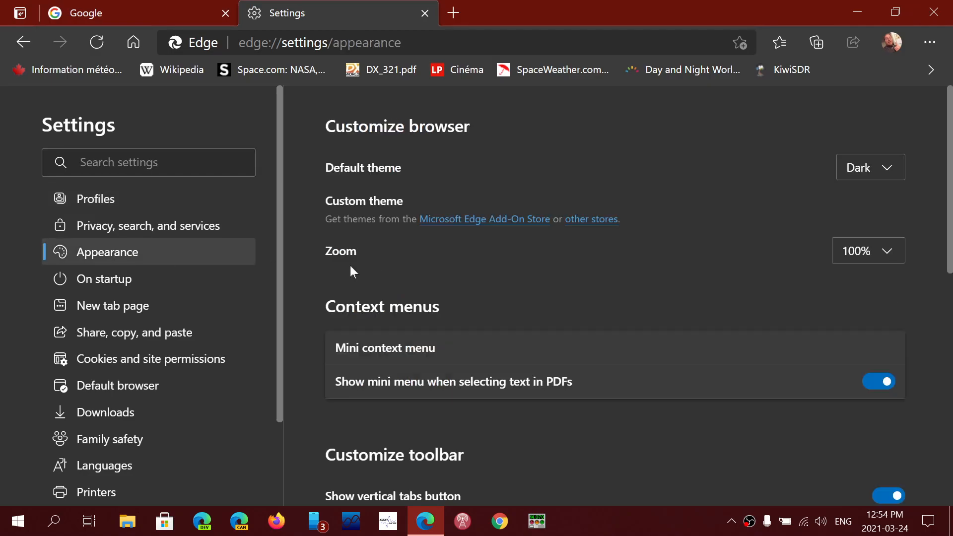
mouse_move(451, 260)
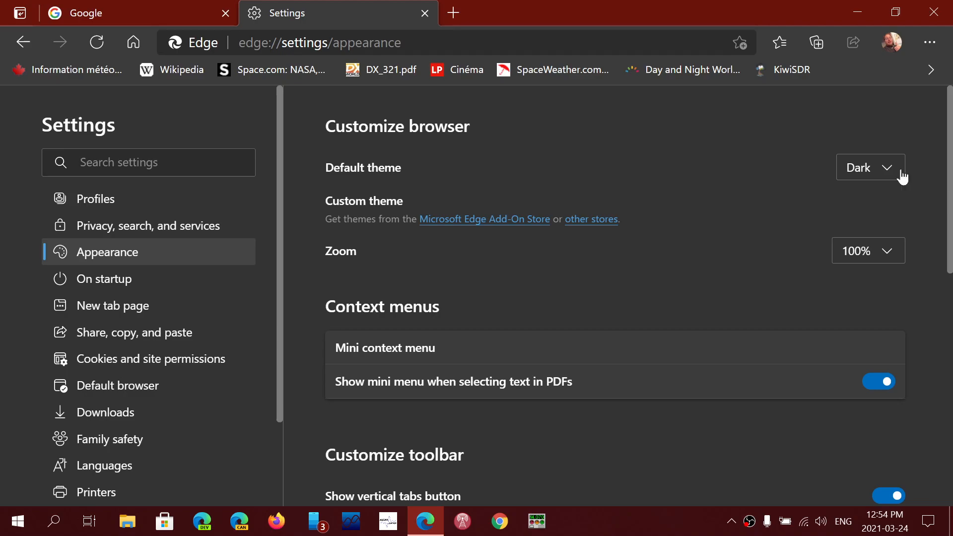
click(871, 167)
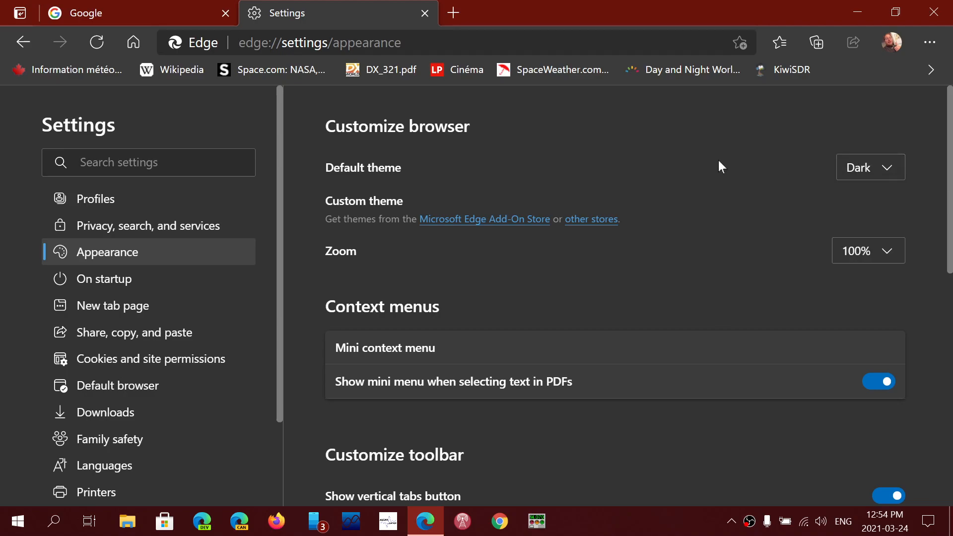
mouse_move(552, 153)
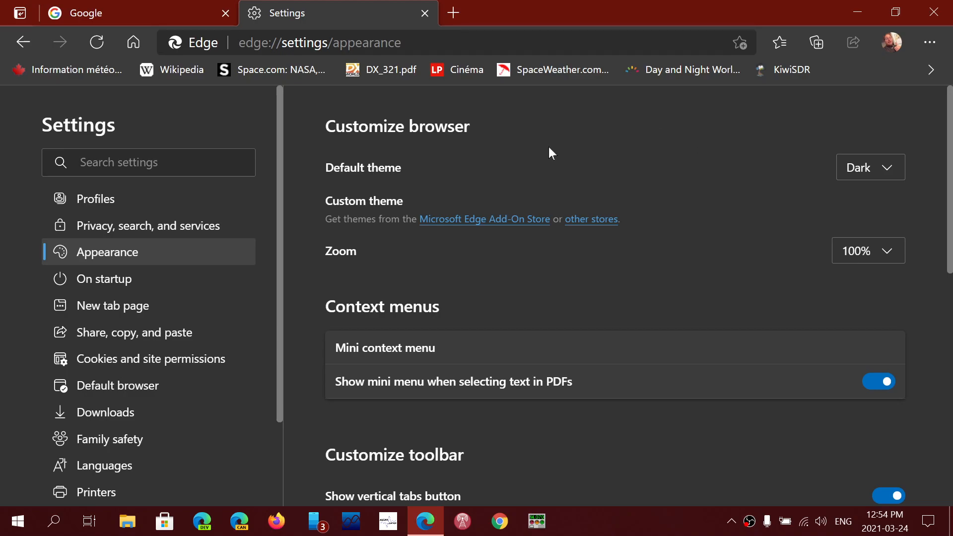
mouse_move(490, 220)
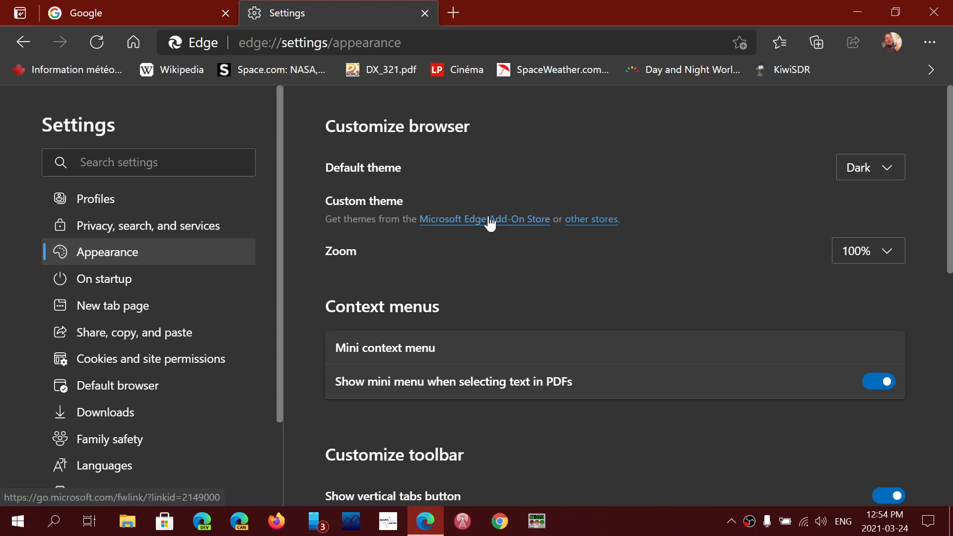
click(485, 219)
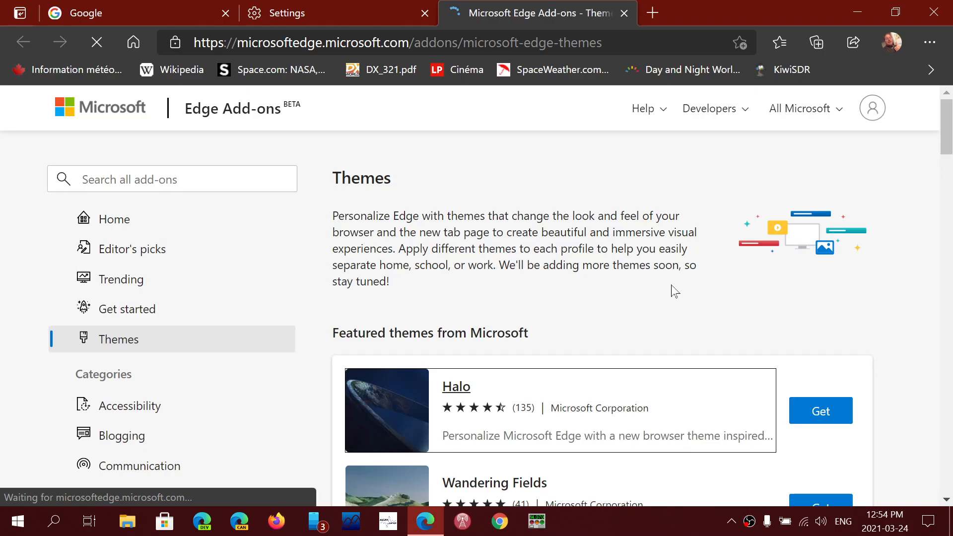
scroll(down, 3)
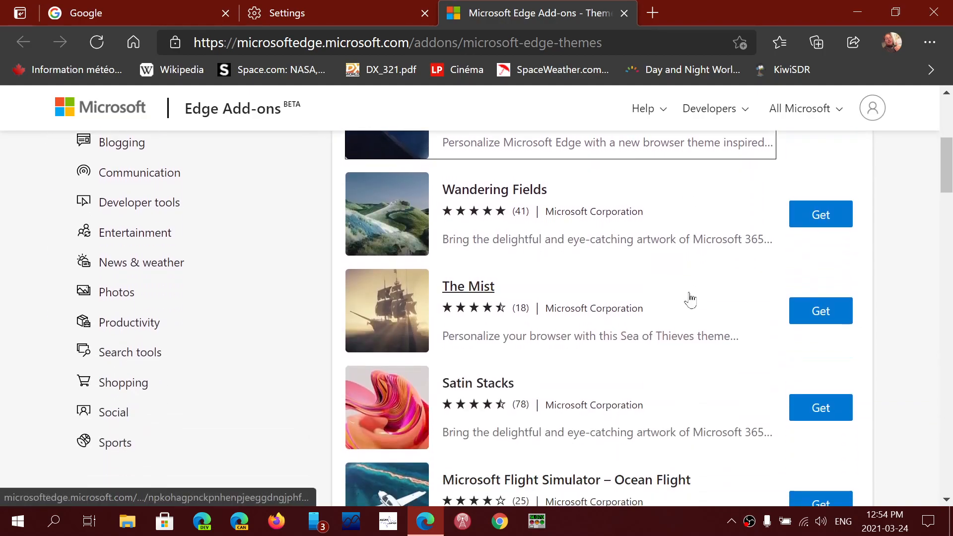
scroll(down, 3)
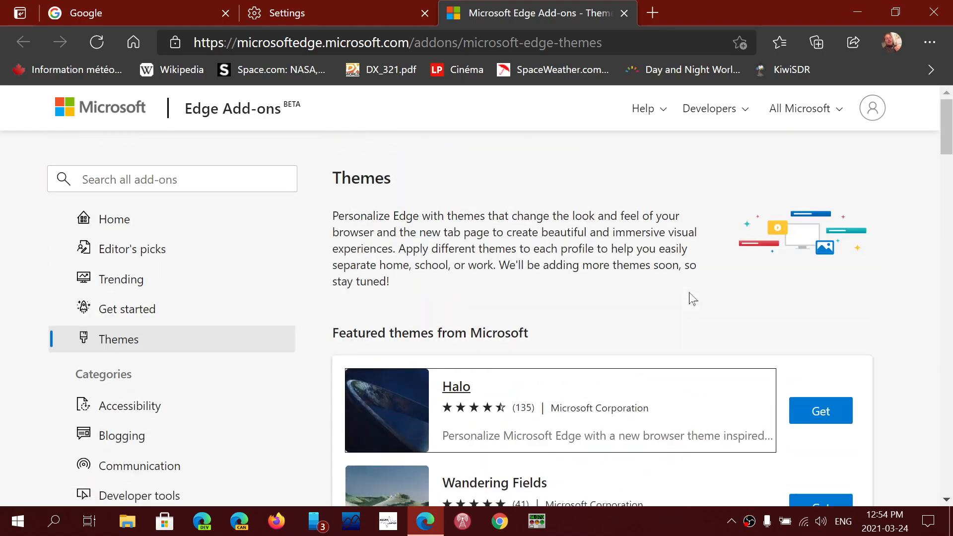
mouse_move(310, 213)
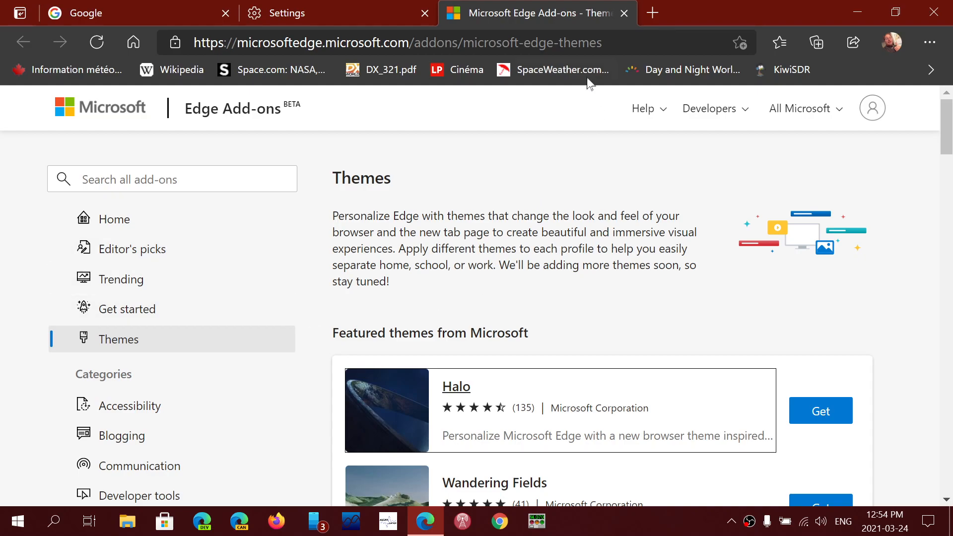
scroll(down, 3)
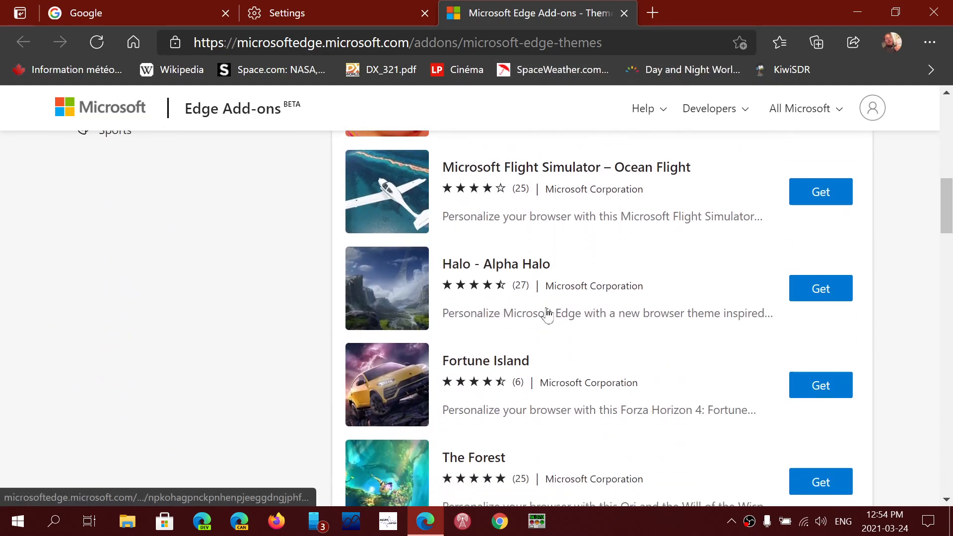
scroll(down, 3)
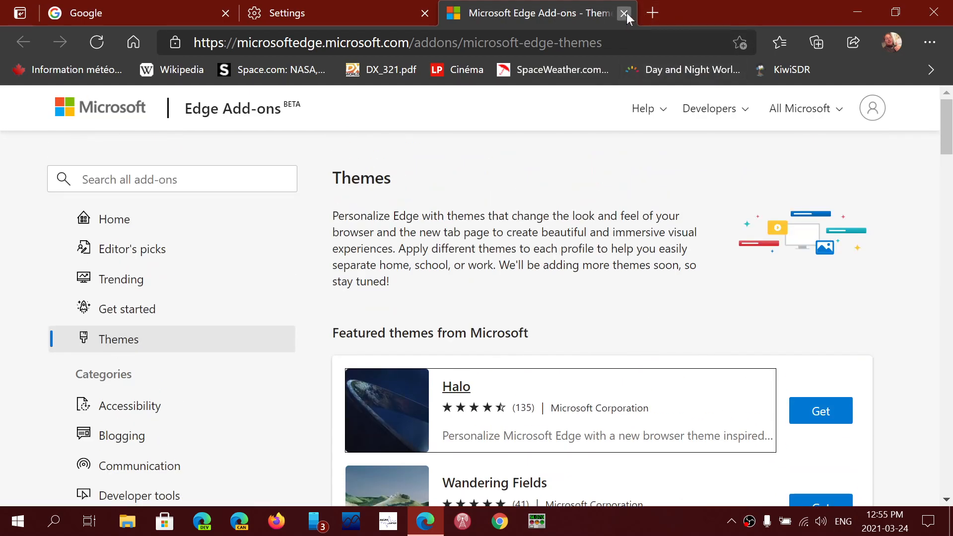
click(623, 13)
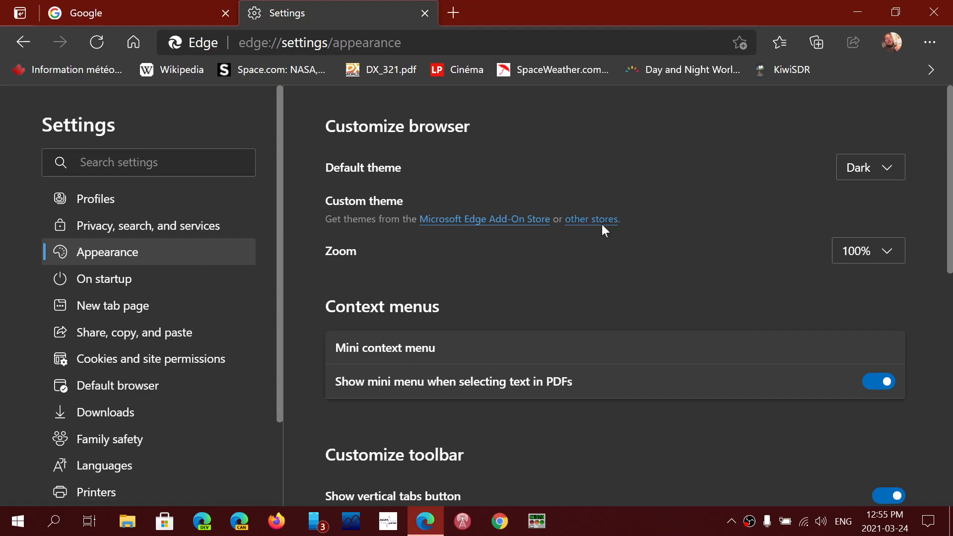
Step: Follow the 'other stores' link and scroll the Chrome Web Store themes page down to Oceanic
click(592, 218)
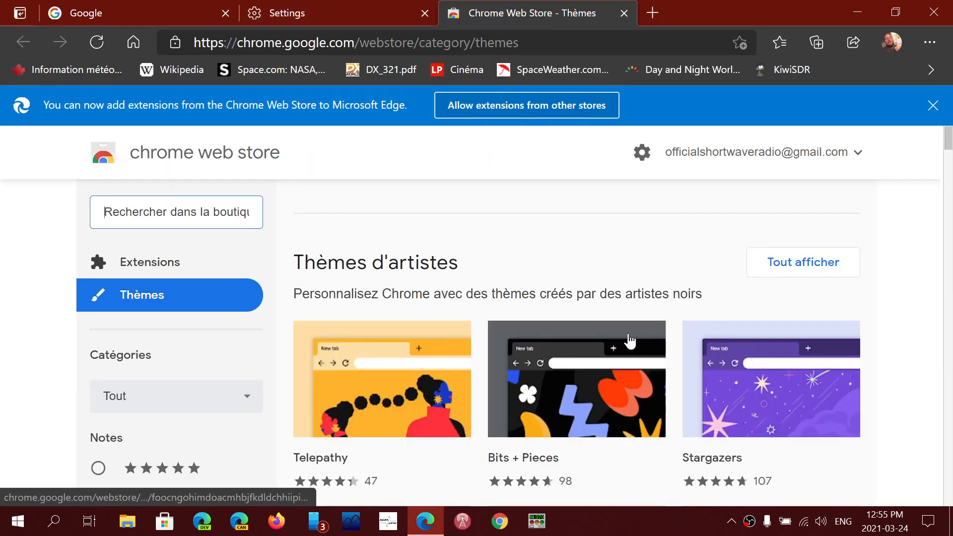
scroll(down, 3)
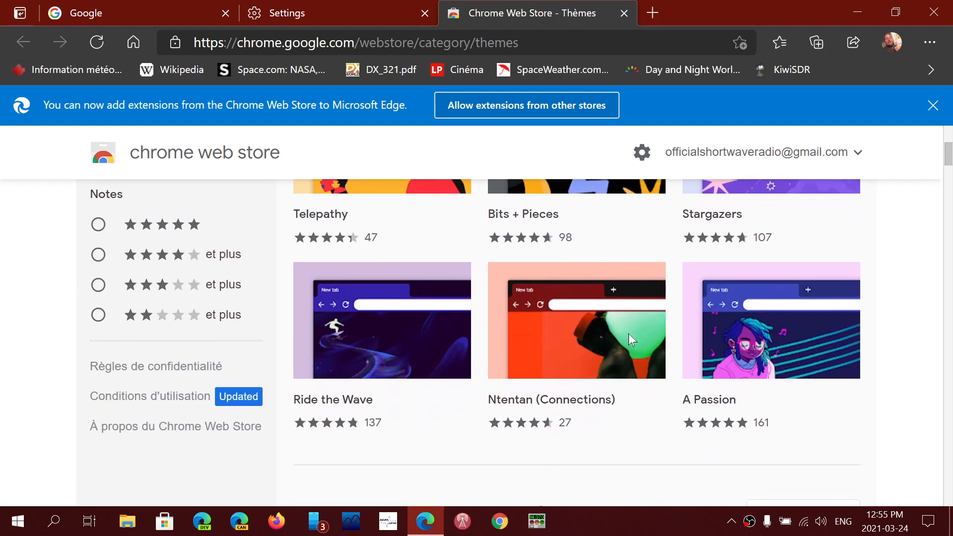
scroll(down, 3)
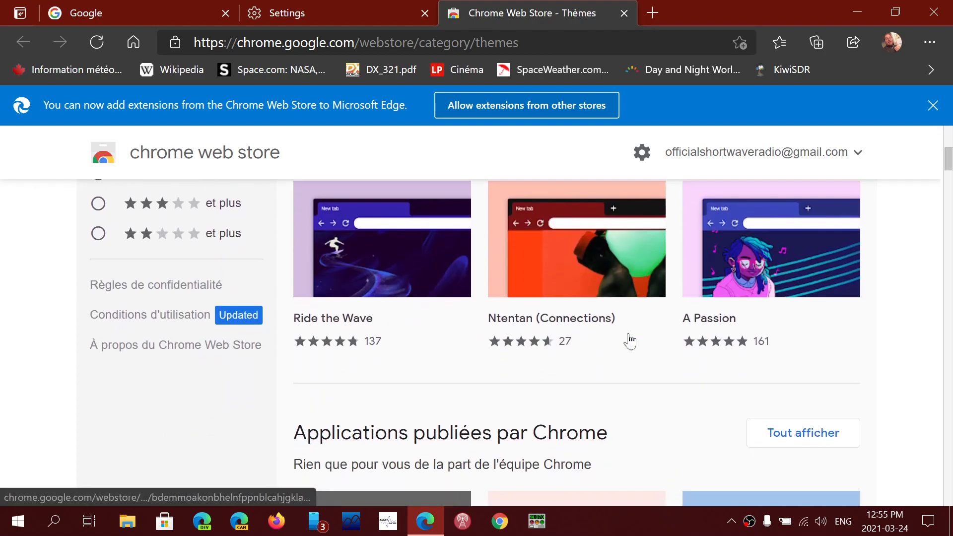
scroll(down, 3)
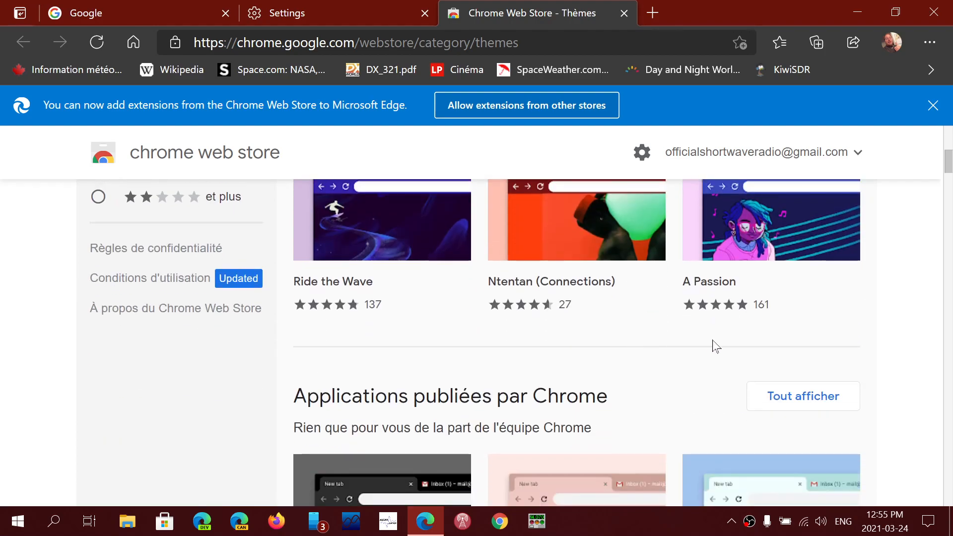
scroll(down, 3)
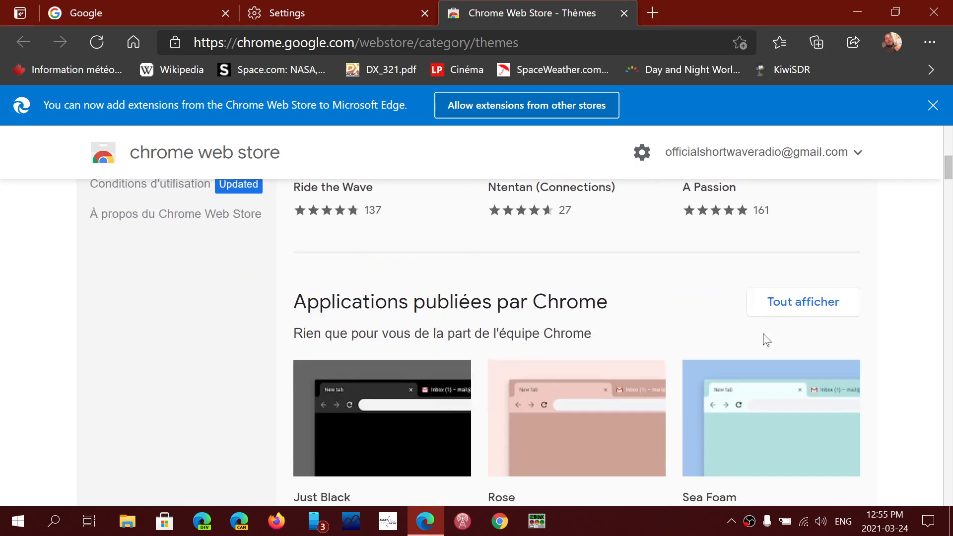
scroll(down, 3)
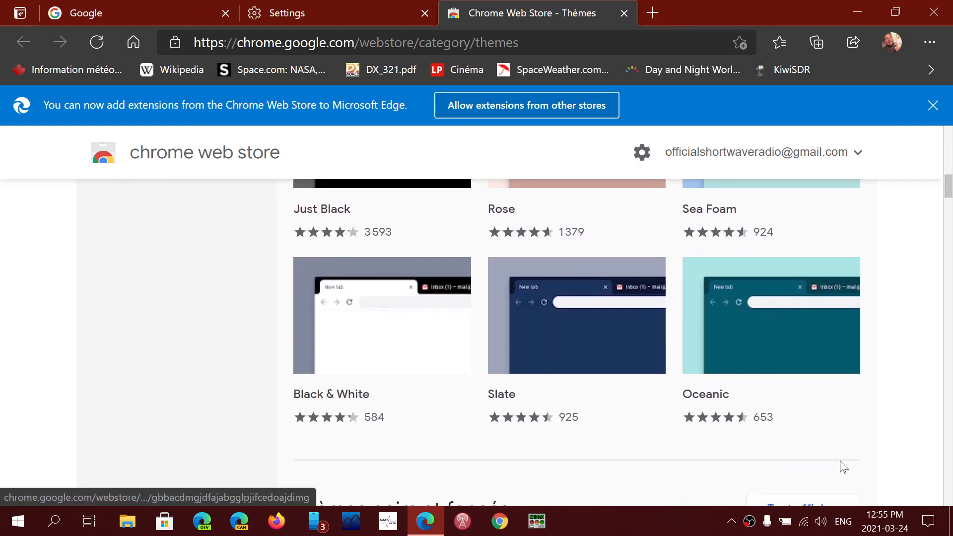
mouse_move(576, 316)
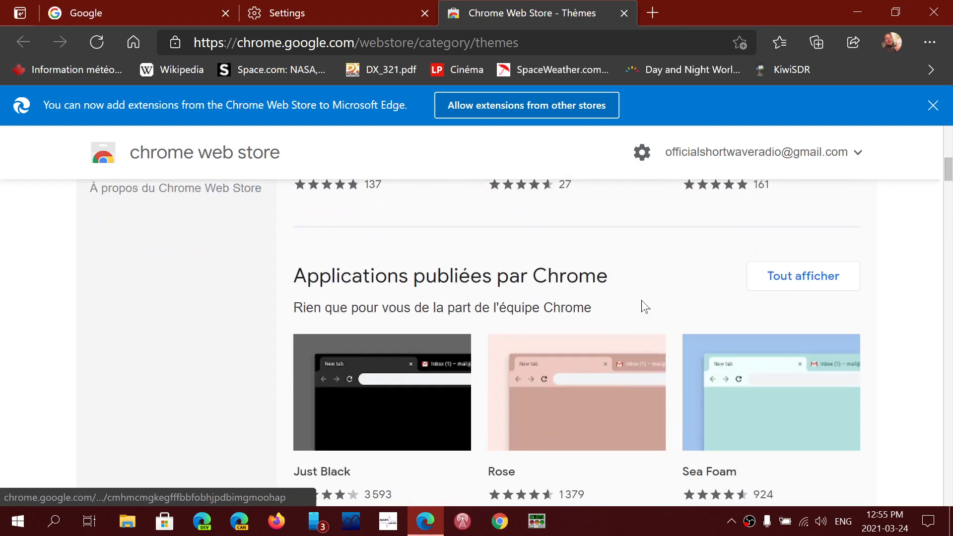
scroll(down, 3)
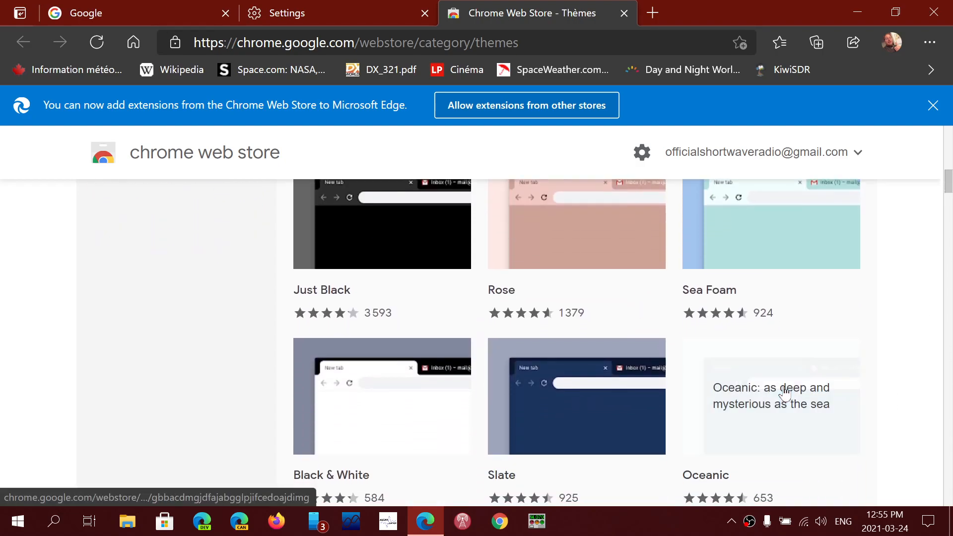
click(783, 395)
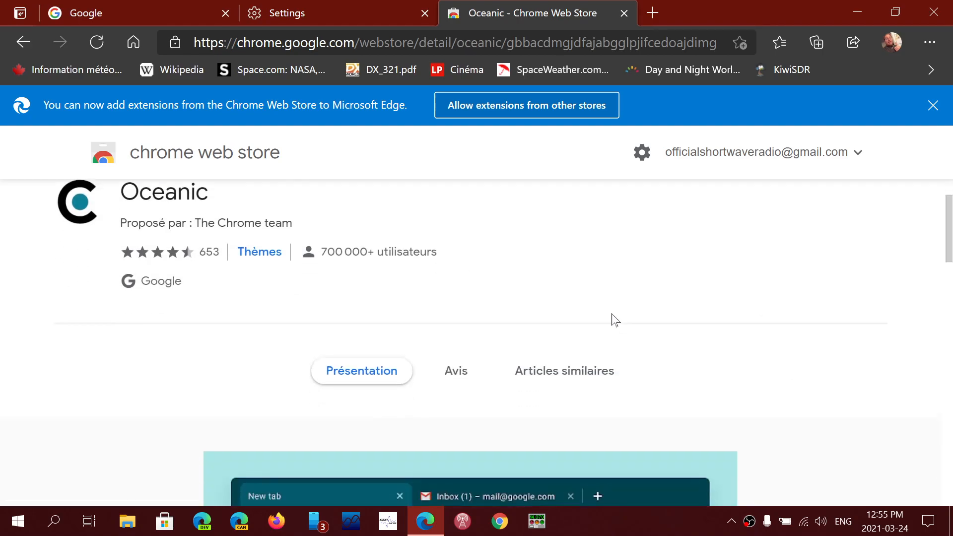
scroll(down, 3)
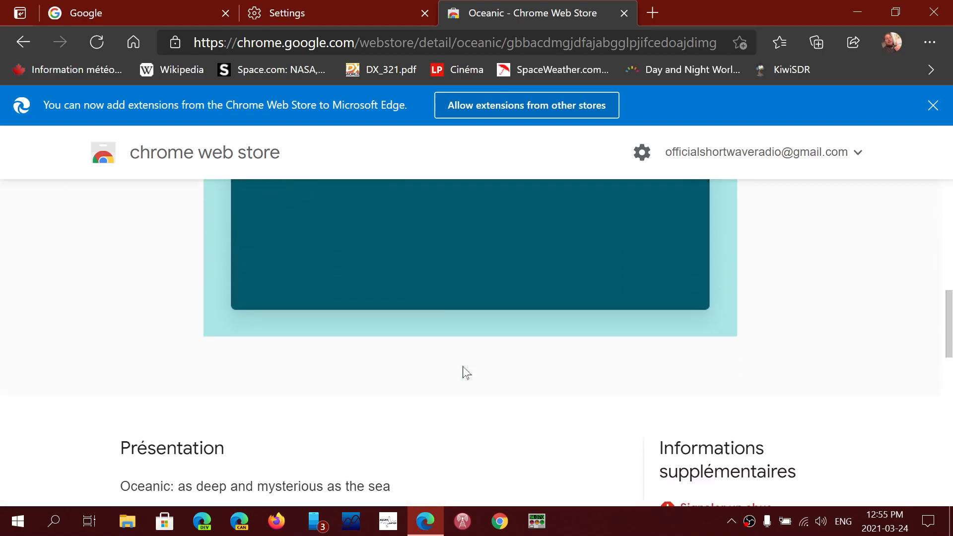
scroll(down, 3)
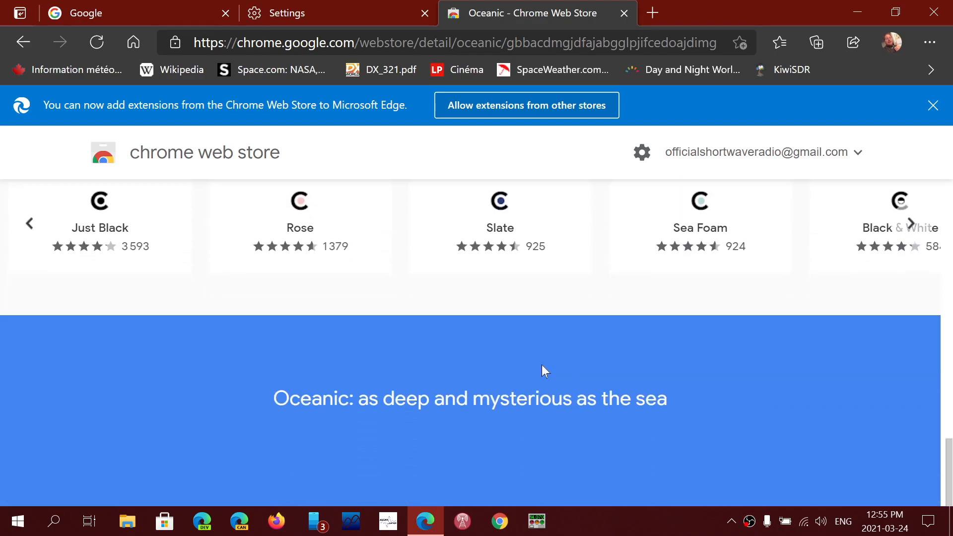
scroll(down, 3)
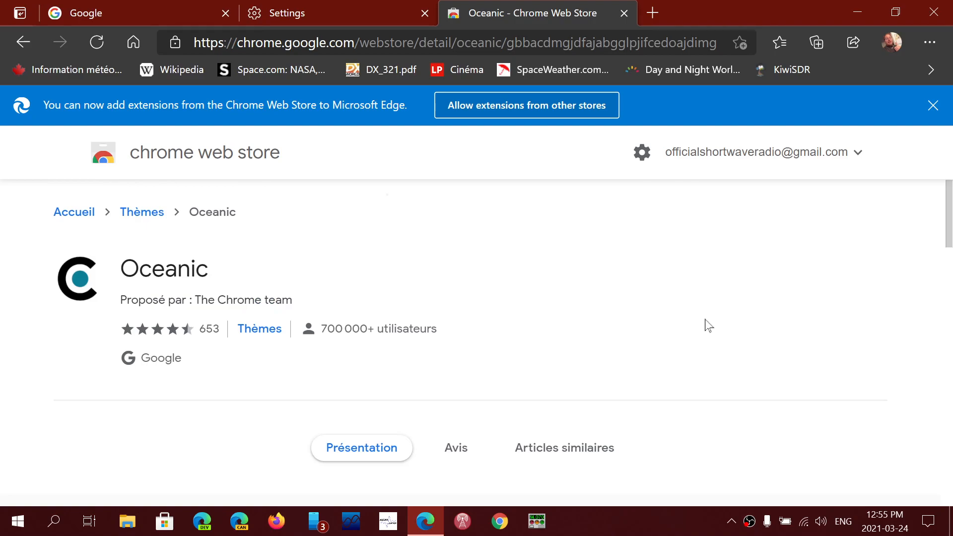
scroll(down, 3)
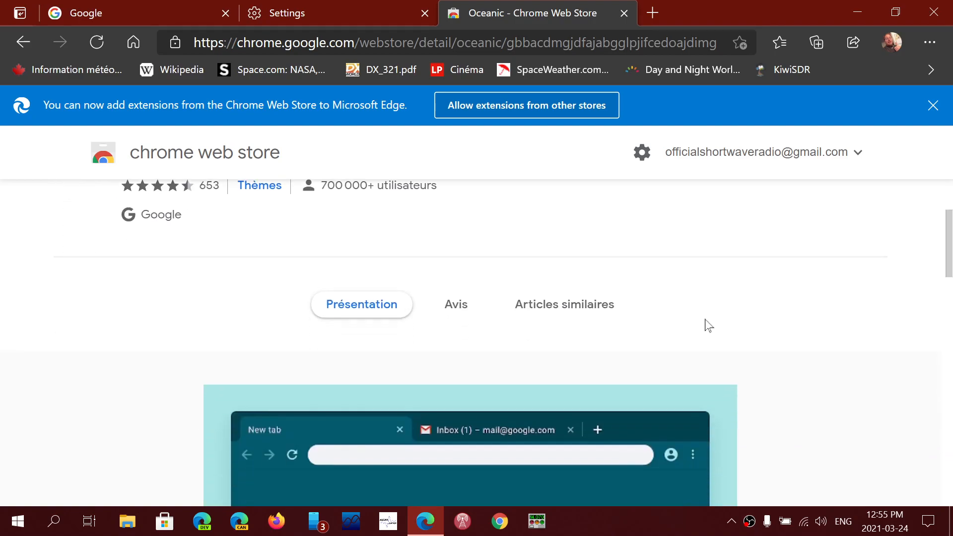
scroll(down, 3)
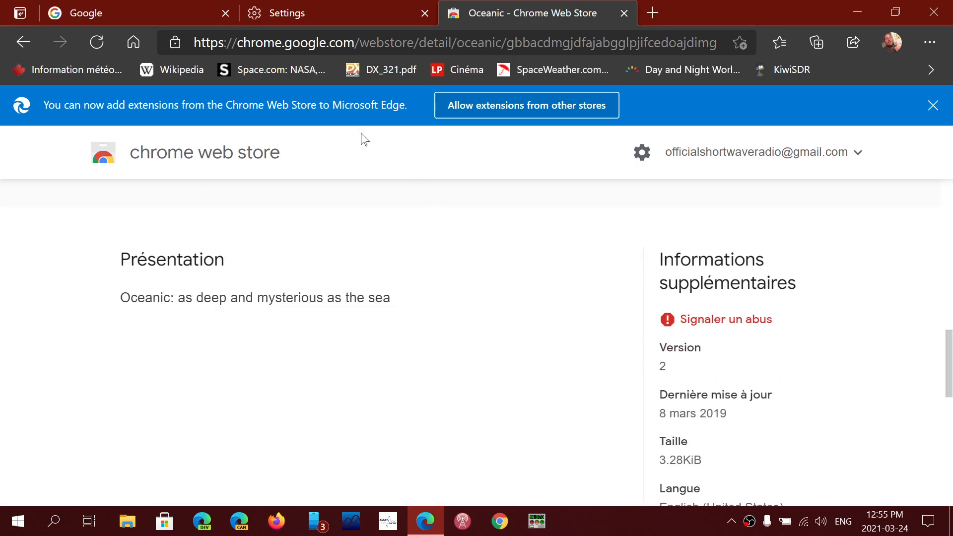
mouse_move(582, 84)
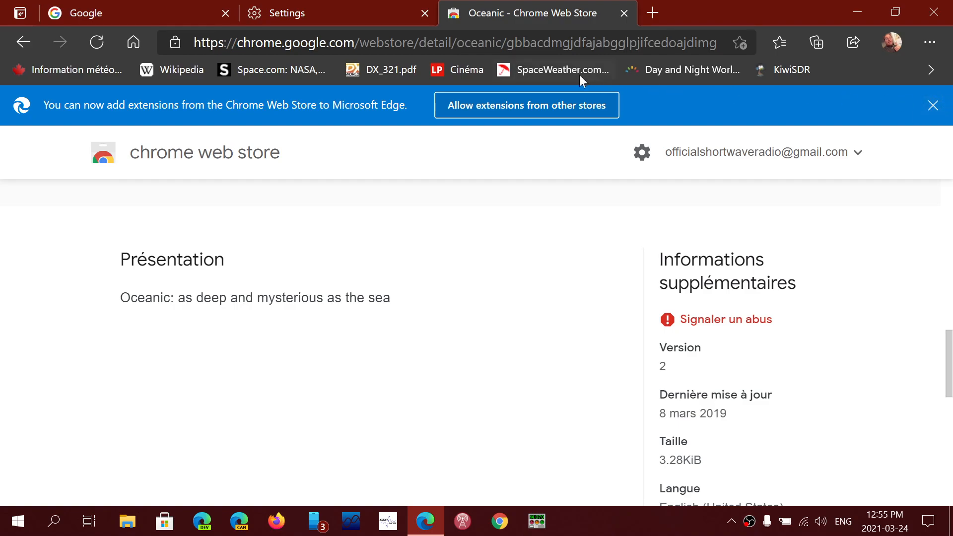
Step: Reload the Oceanic listing and add it to the browser with 'Ajouter à Chrome'
click(526, 106)
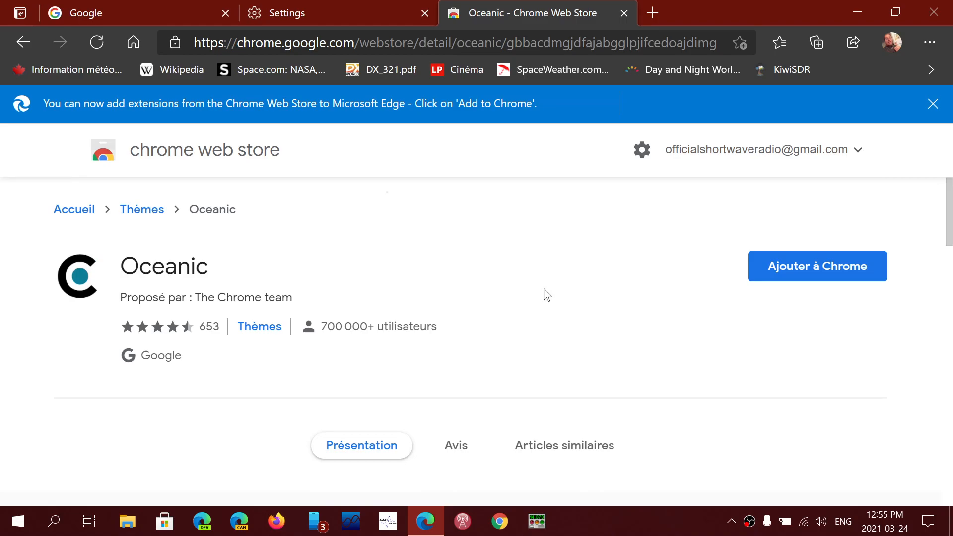
mouse_move(527, 72)
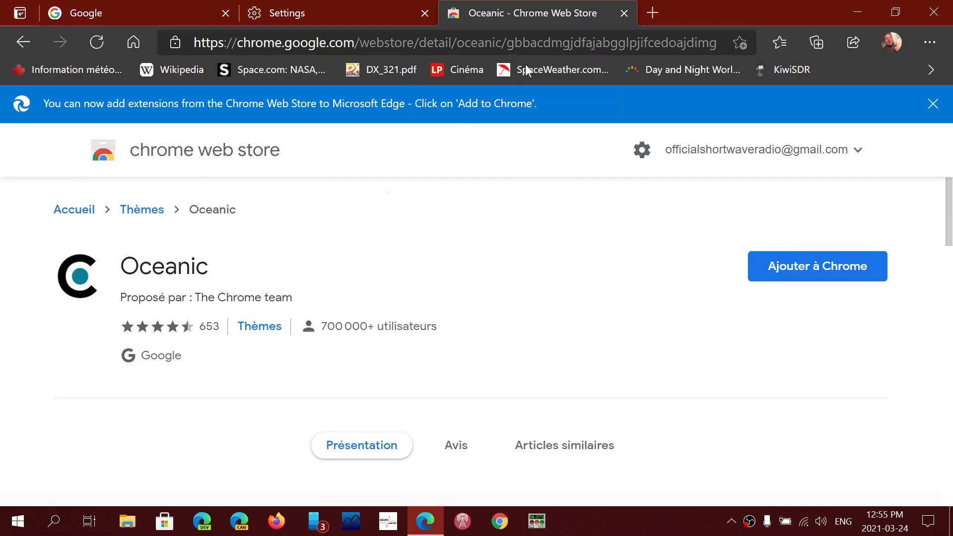
mouse_move(812, 272)
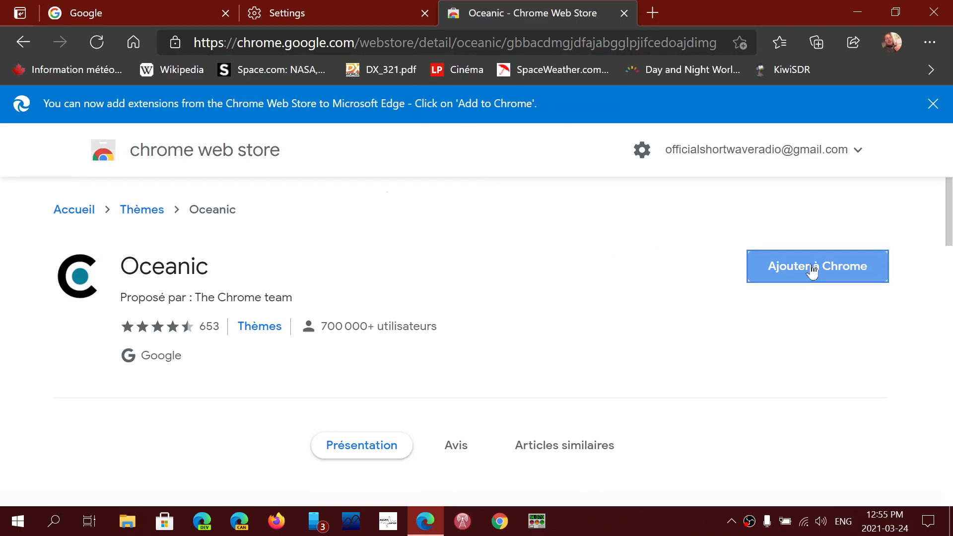
click(818, 267)
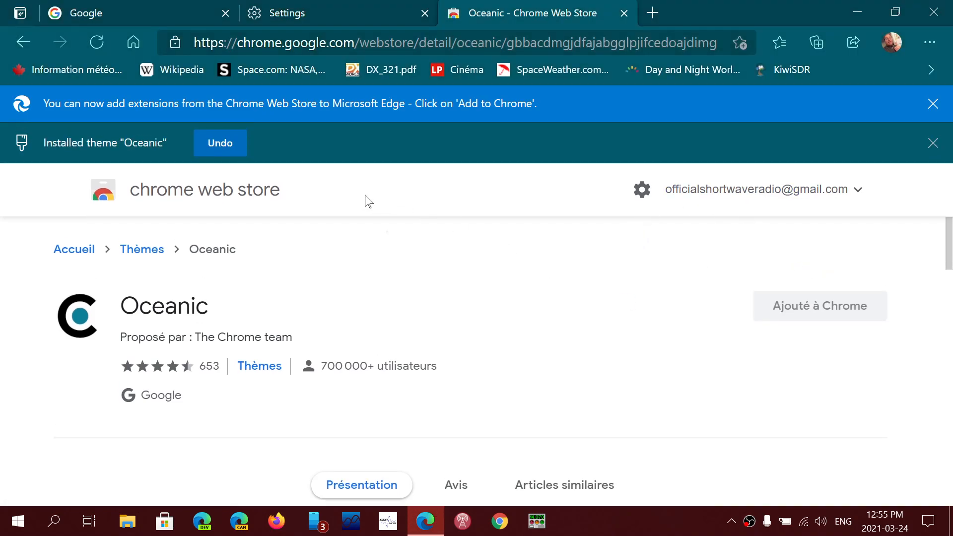
mouse_move(779, 145)
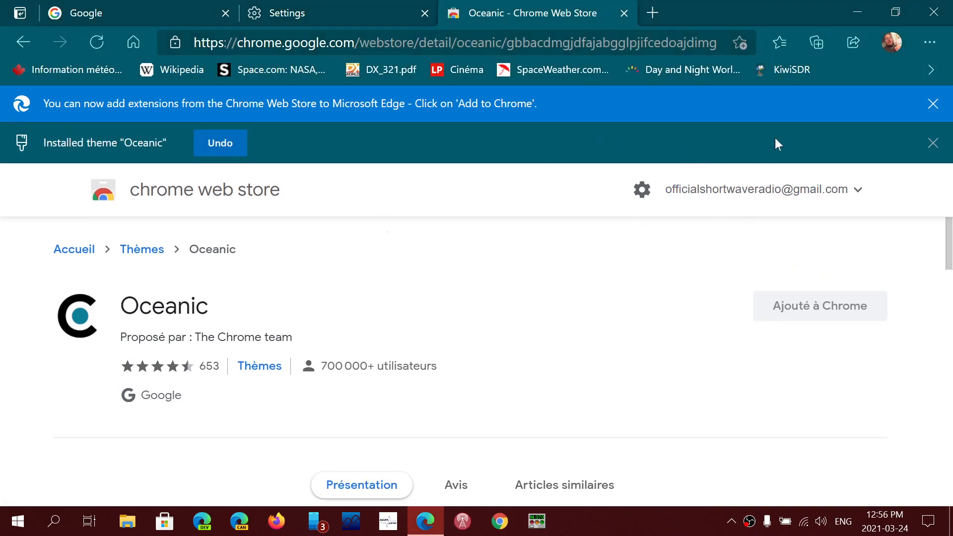
mouse_move(830, 194)
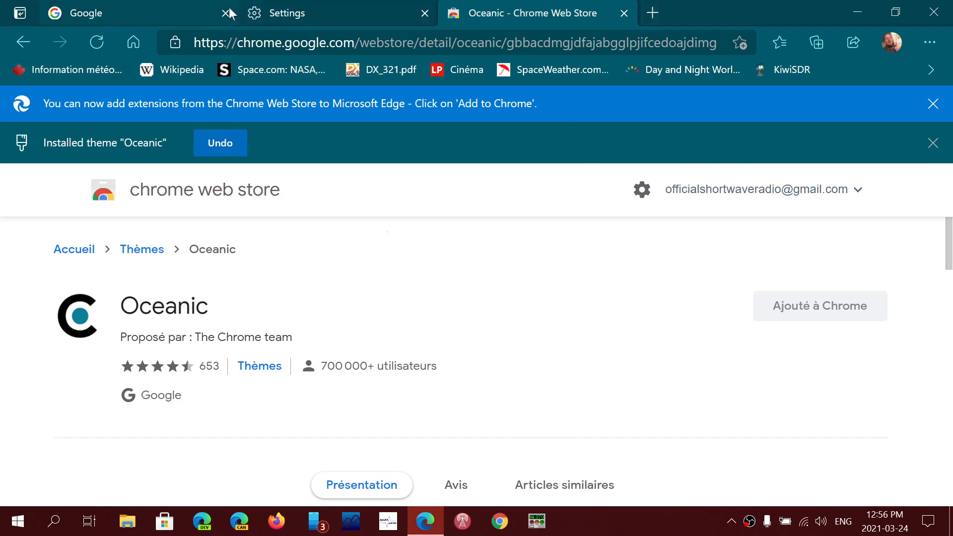
mouse_move(934, 11)
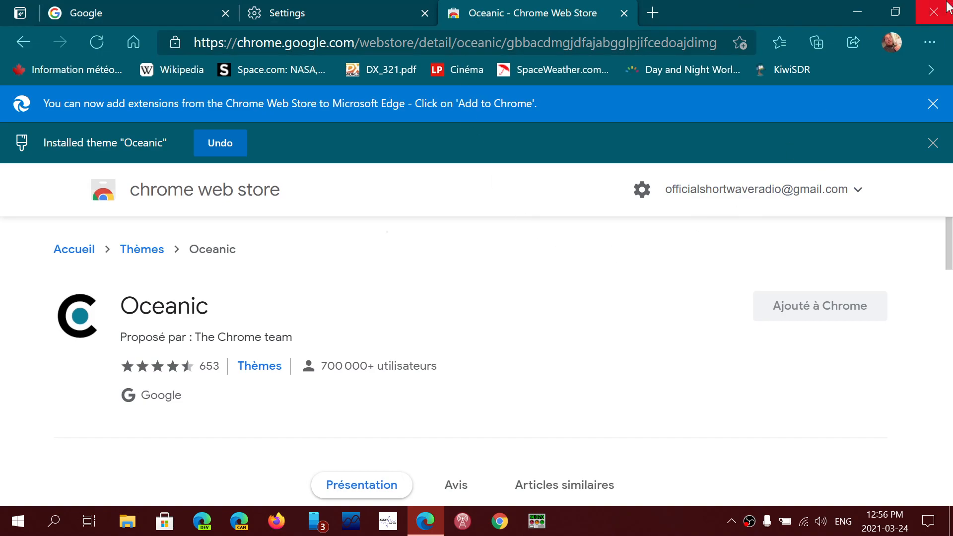
Step: Close Edge and relaunch it from the taskbar so the Oceanic colours show
click(933, 11)
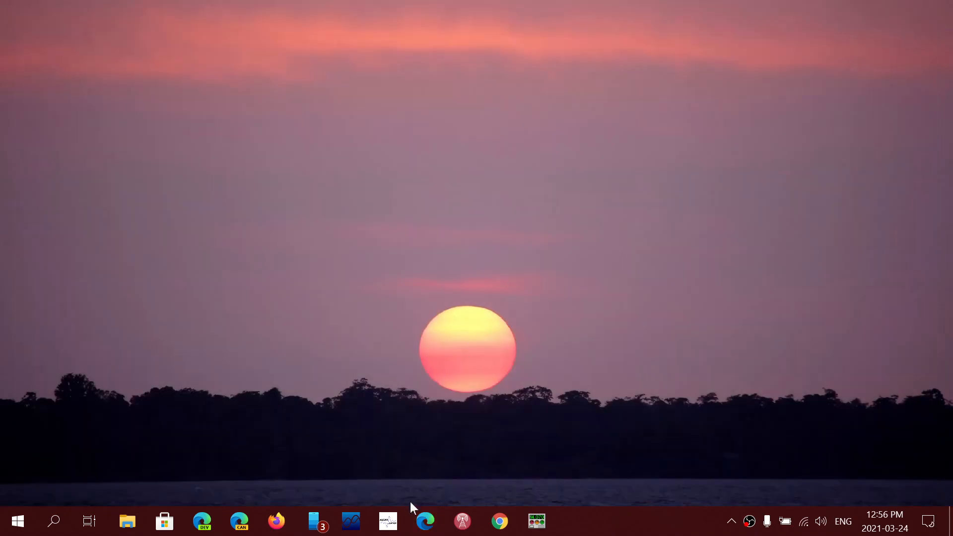
click(425, 521)
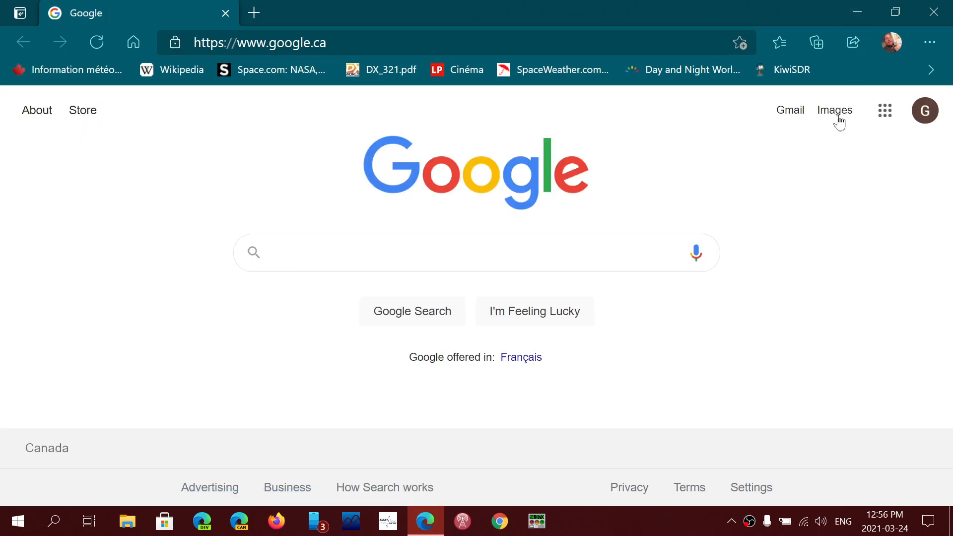
click(476, 253)
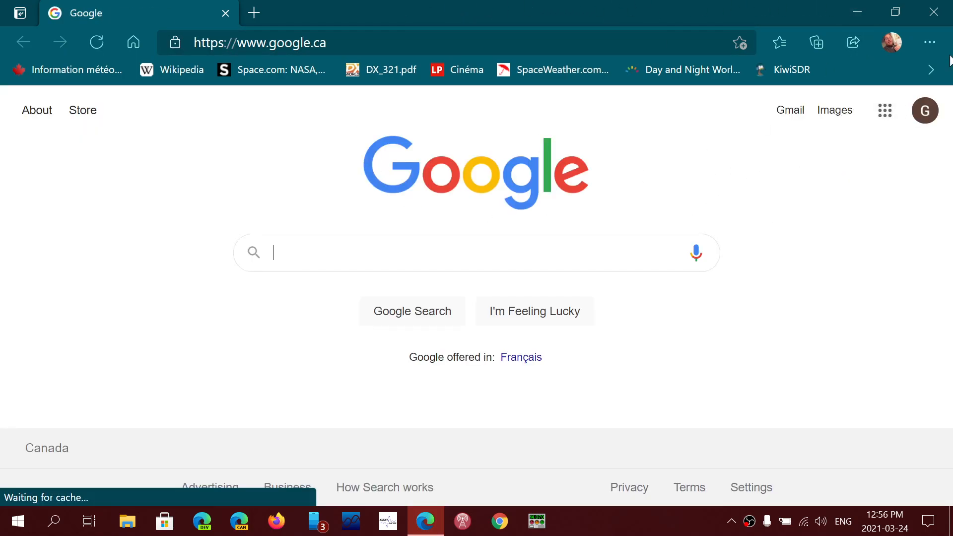
Step: Go to Settings via the ... menu, landing on the profile page
click(930, 42)
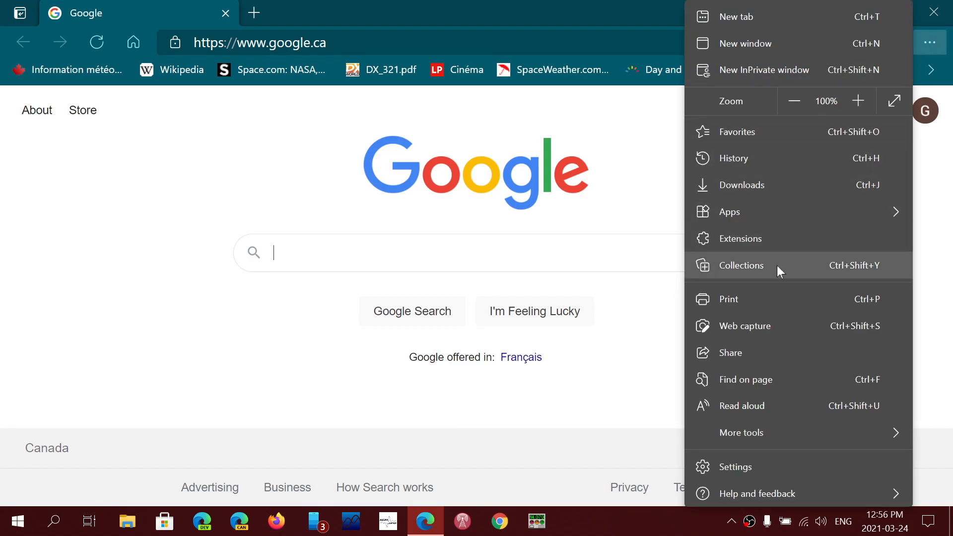
click(735, 467)
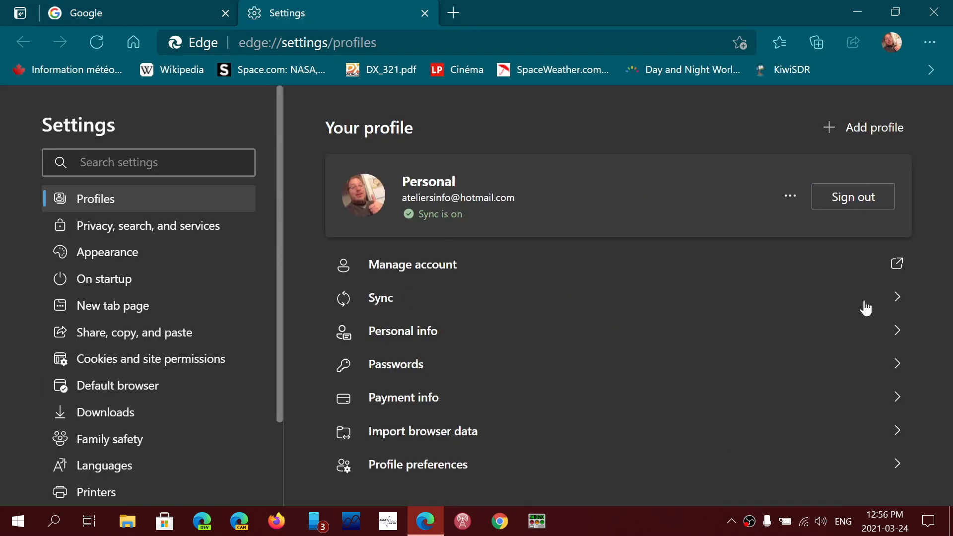
mouse_move(385, 110)
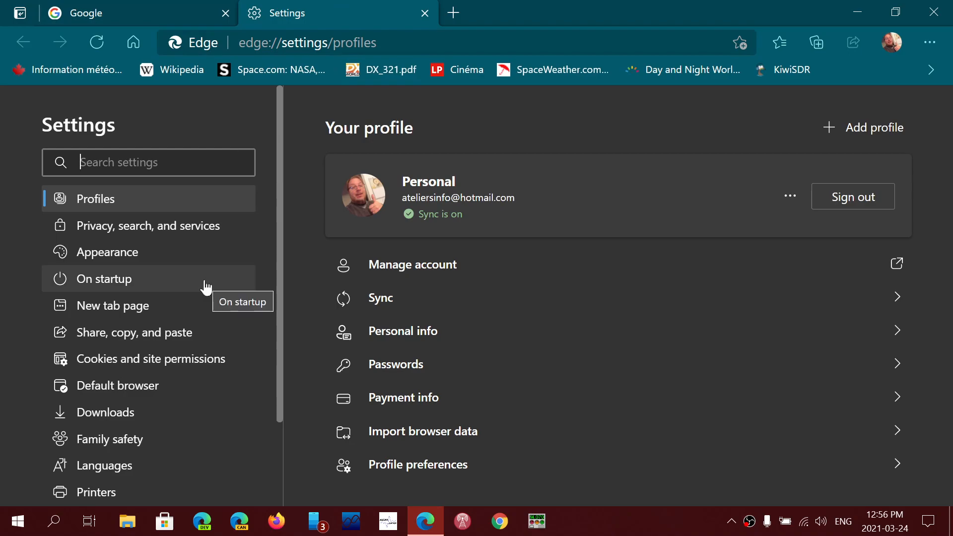
Step: Remove the Oceanic custom theme from the Appearance page, reverting to the dark default
click(107, 252)
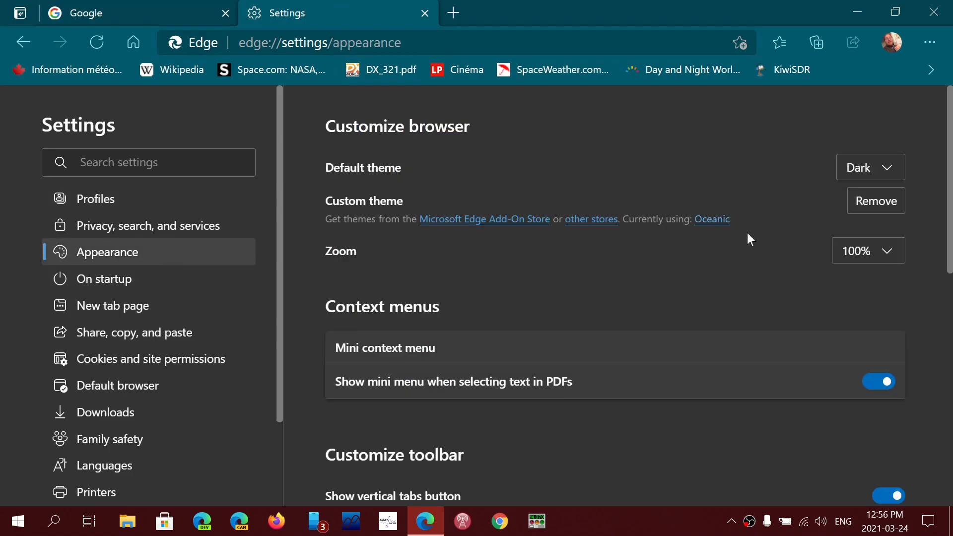
mouse_move(751, 292)
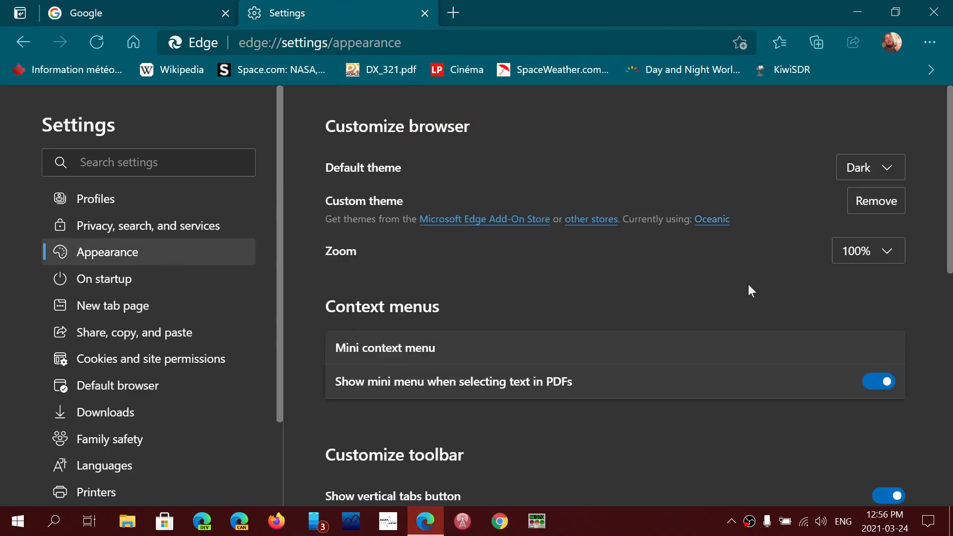
mouse_move(786, 236)
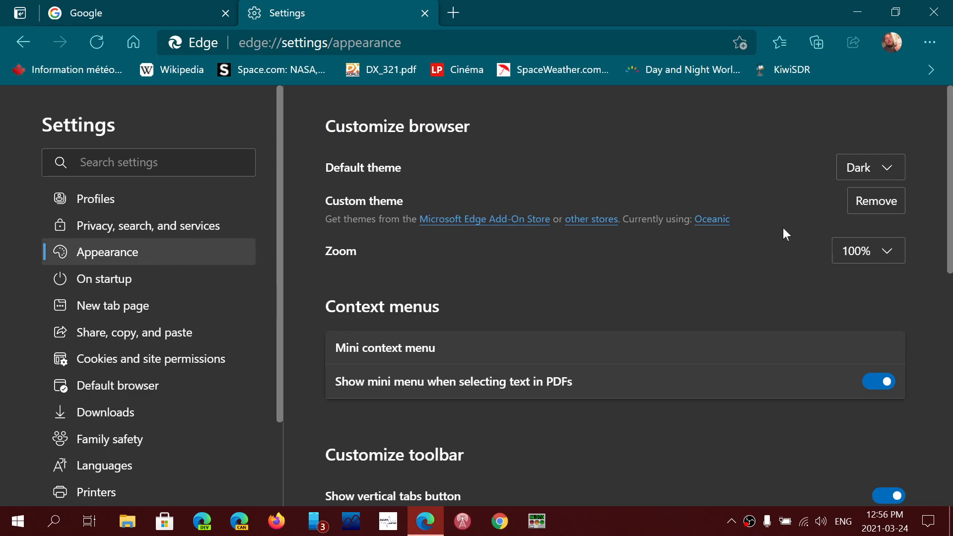
mouse_move(723, 210)
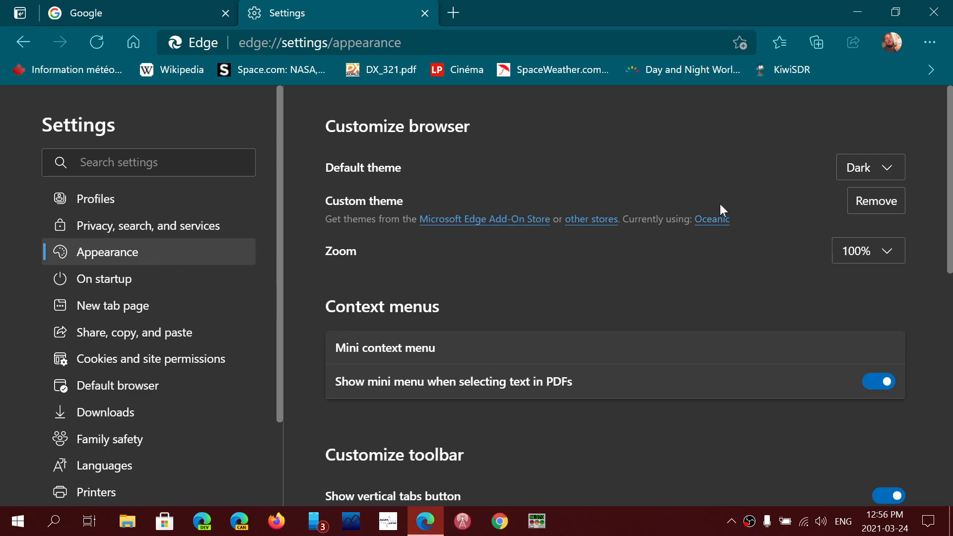
mouse_move(817, 206)
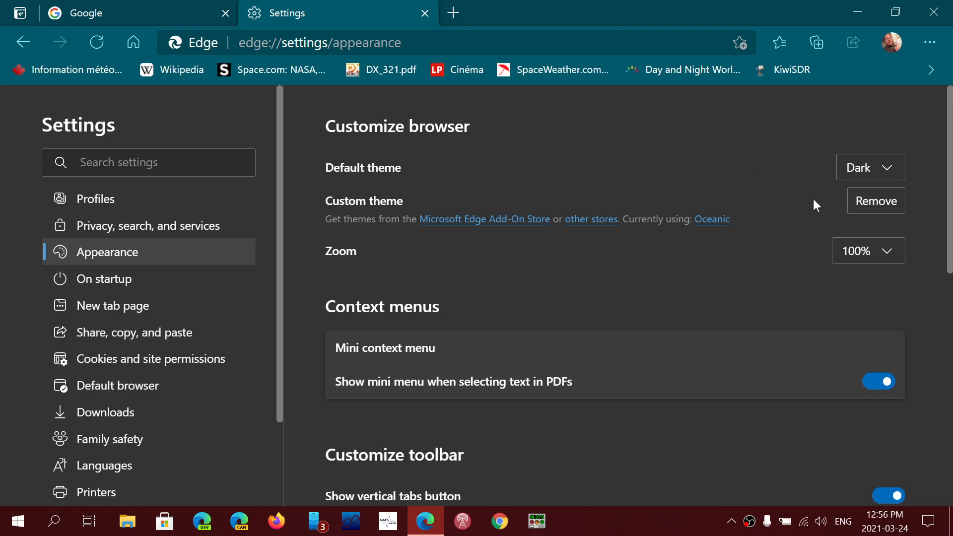
click(876, 200)
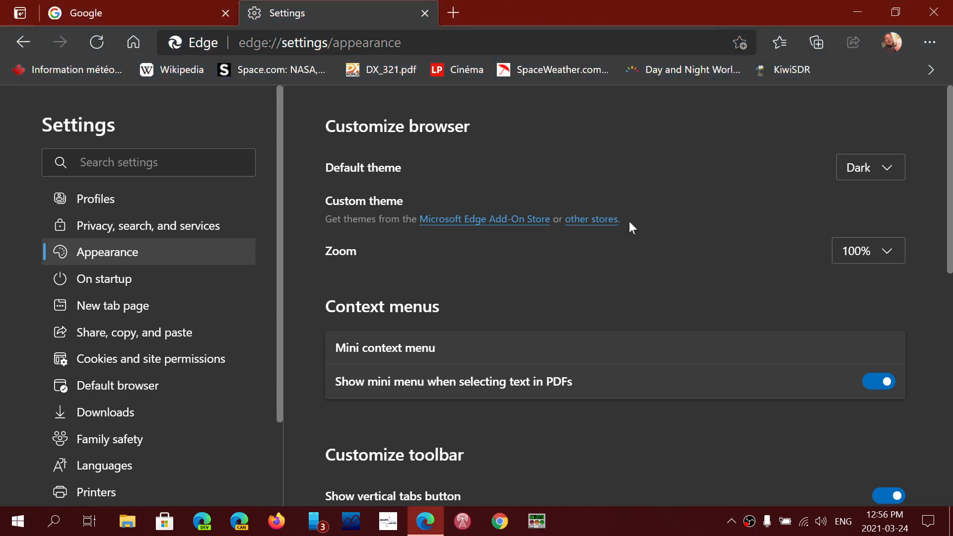
mouse_move(780, 257)
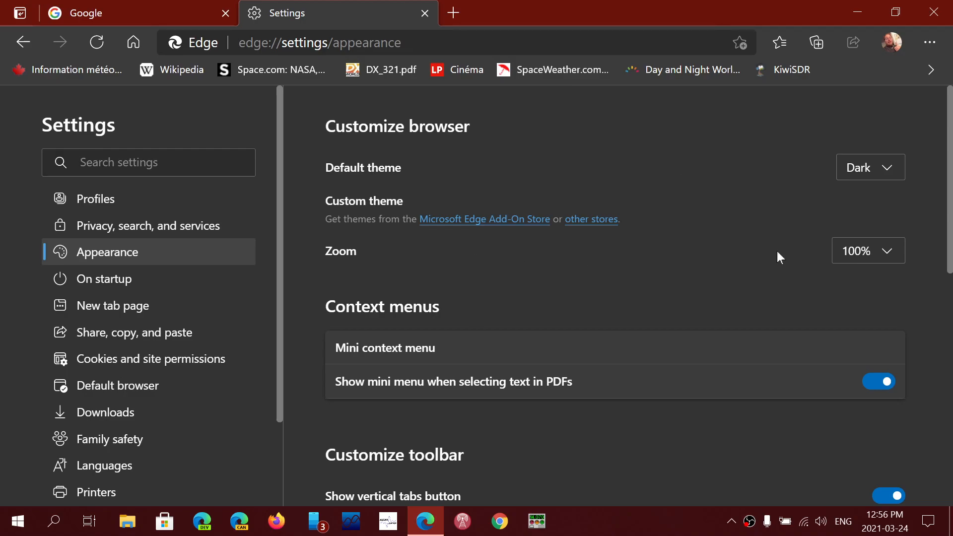
mouse_move(423, 14)
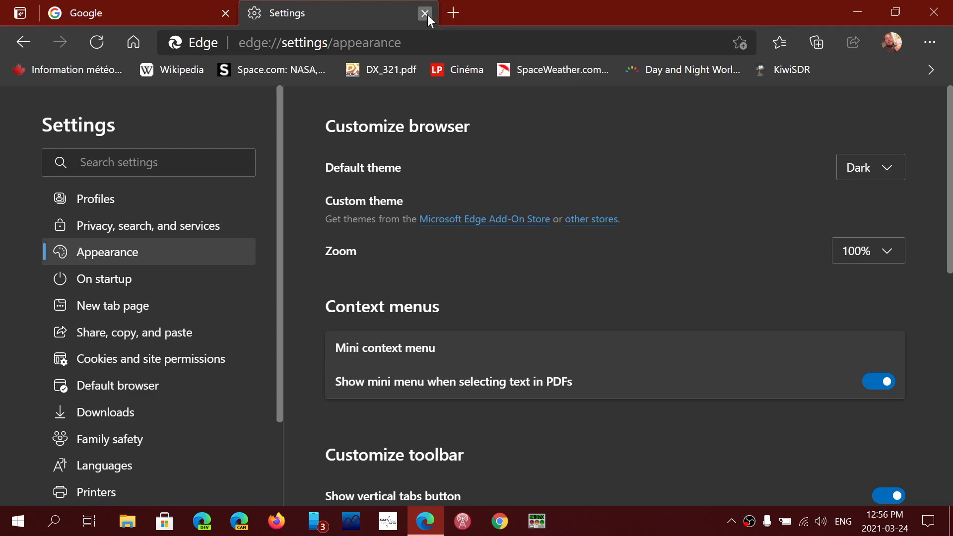
Step: Close the Settings tab and then the Edge window
click(424, 13)
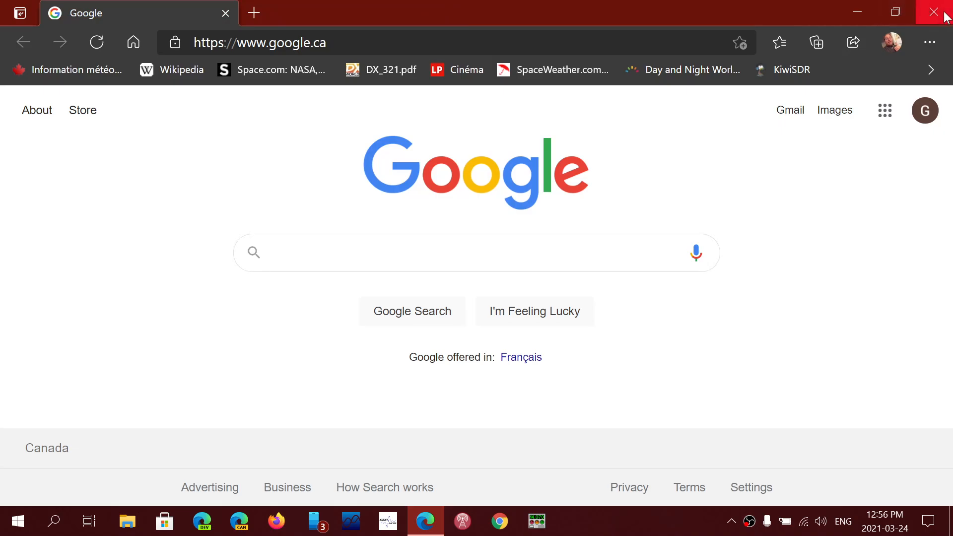
click(933, 11)
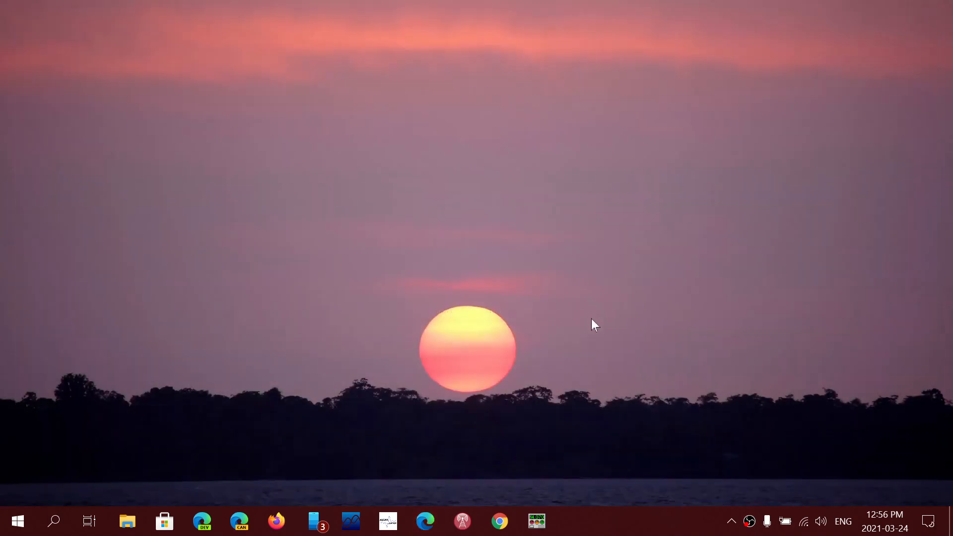